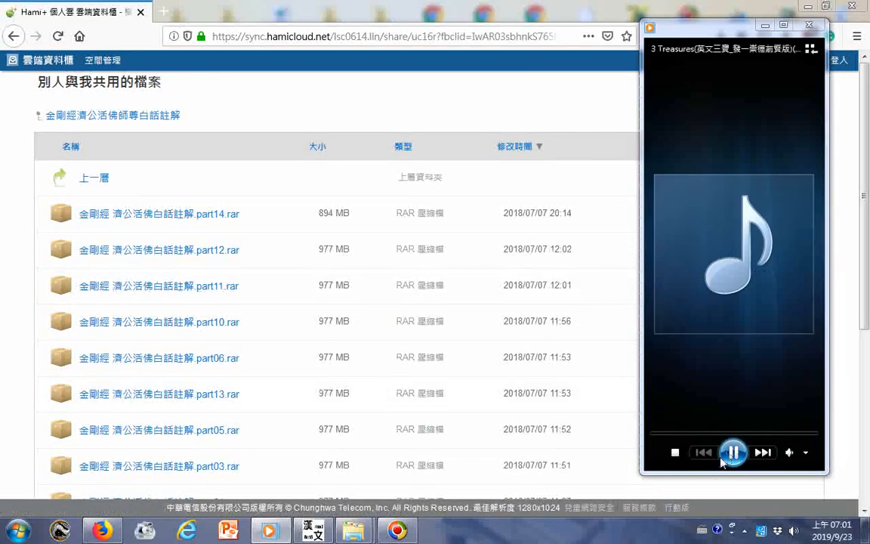
Step: Dismiss the music player and scroll through the shared folder's RAR part-file listing
click(732, 452)
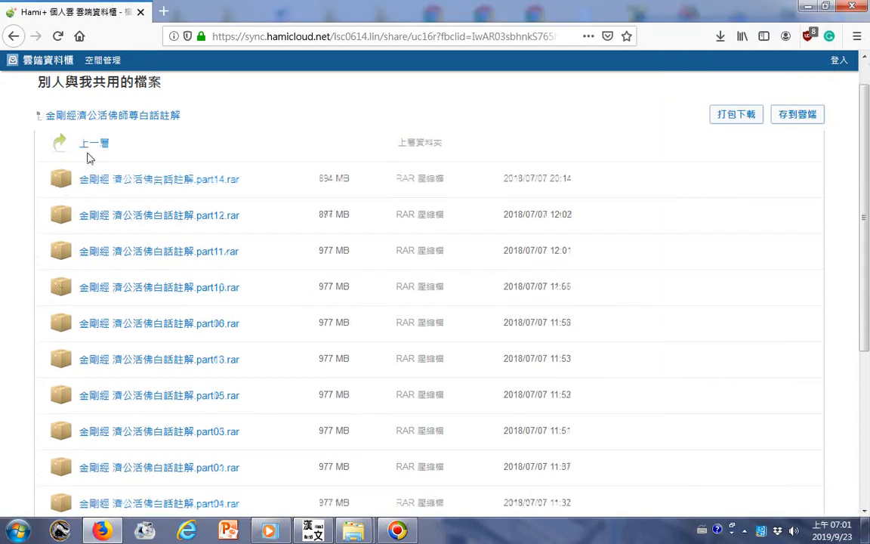
scroll(up, 3)
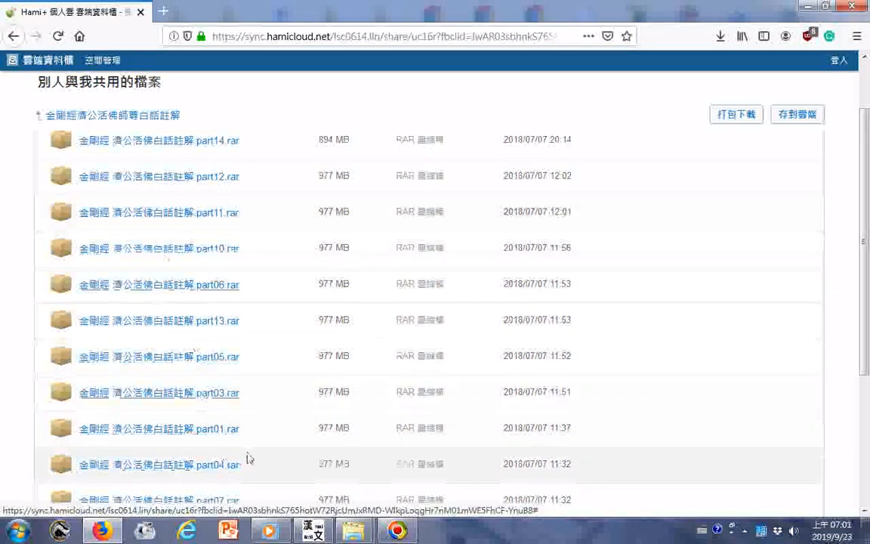
scroll(down, 3)
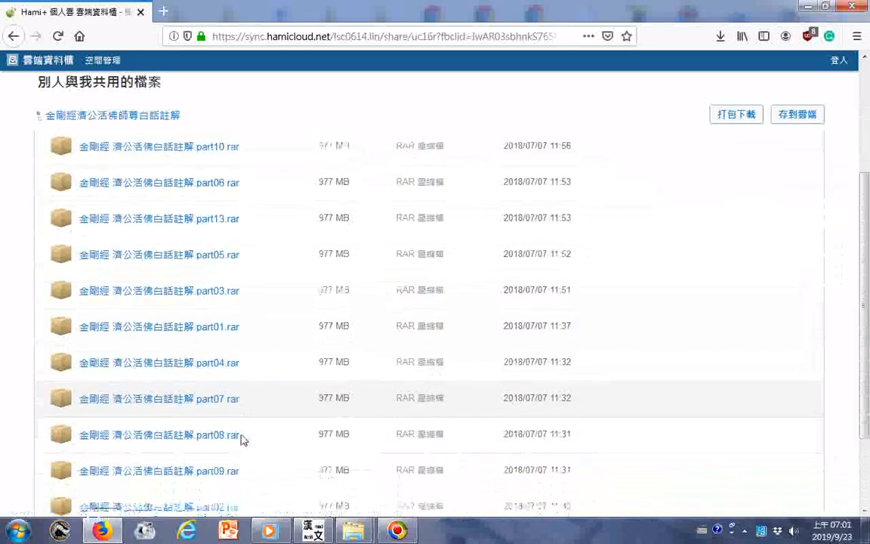
scroll(down, 3)
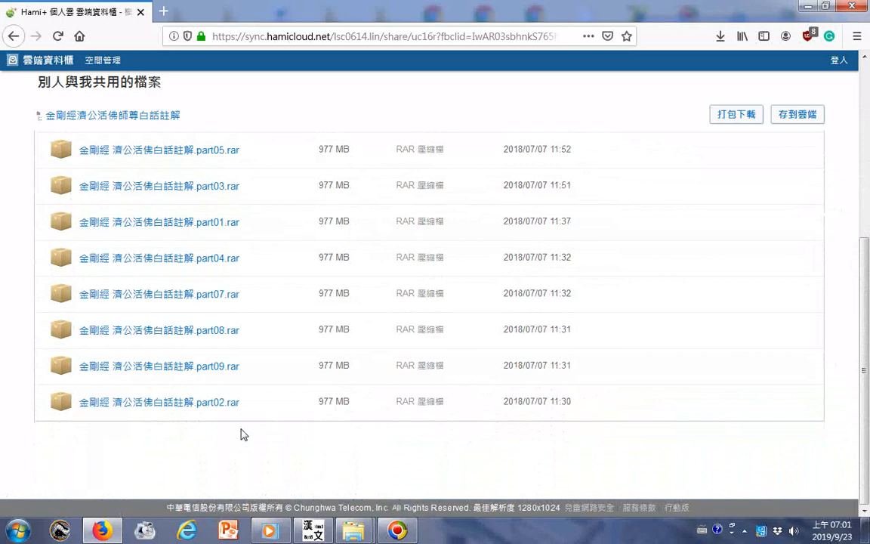
scroll(up, 3)
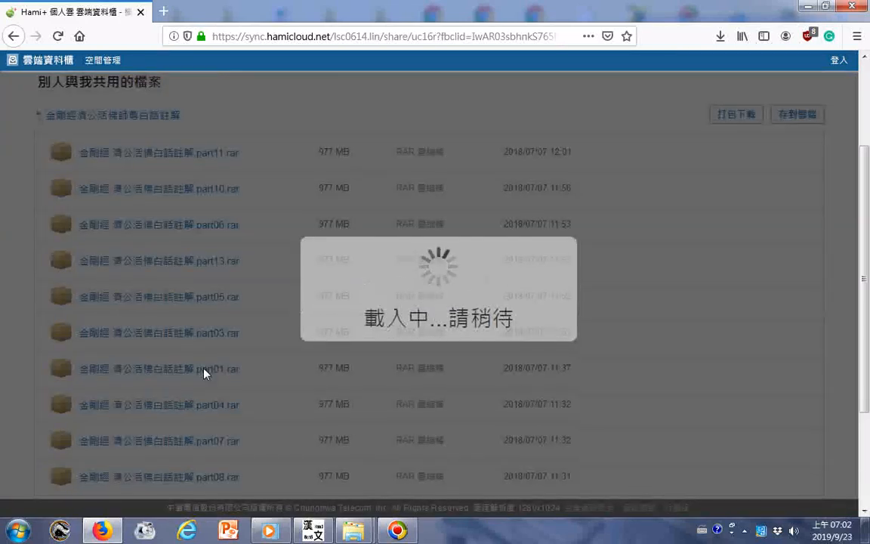
Step: Request the download of part01.rar via 開始下載 and dismiss the download notice
click(136, 368)
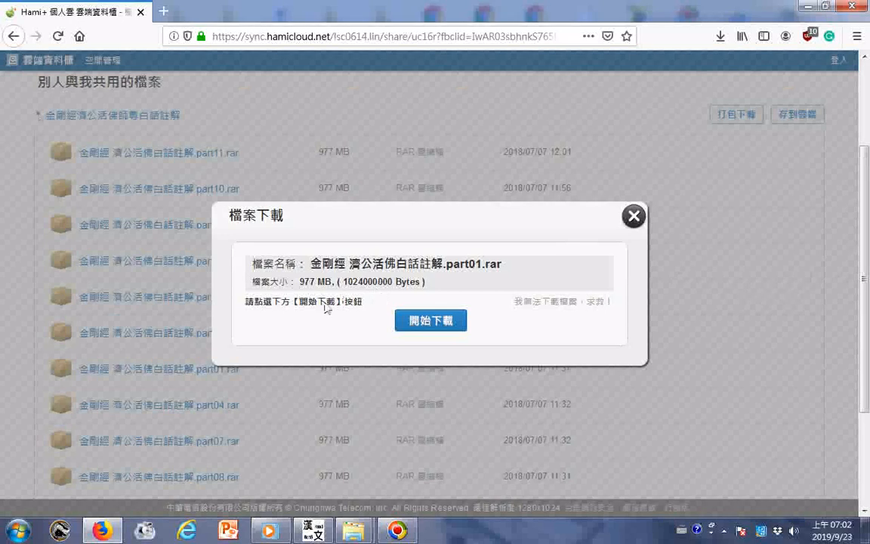
mouse_move(431, 320)
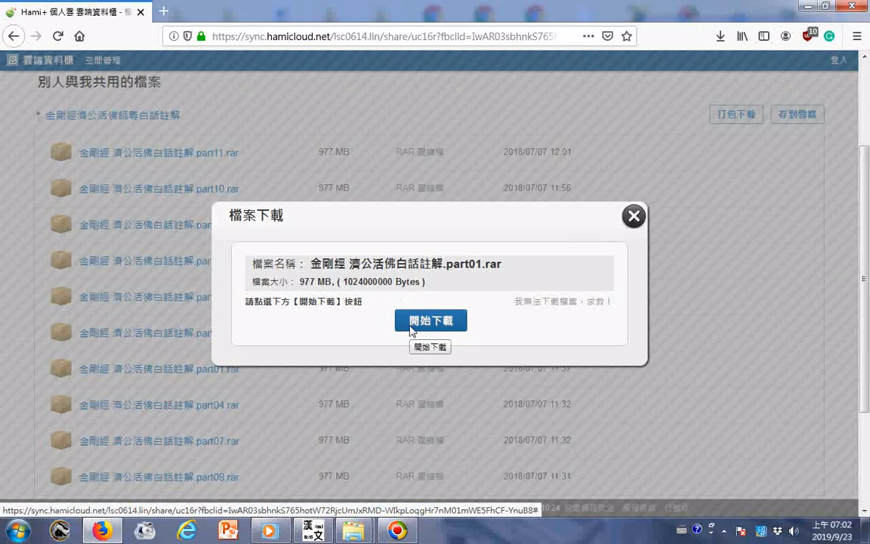
mouse_move(350, 337)
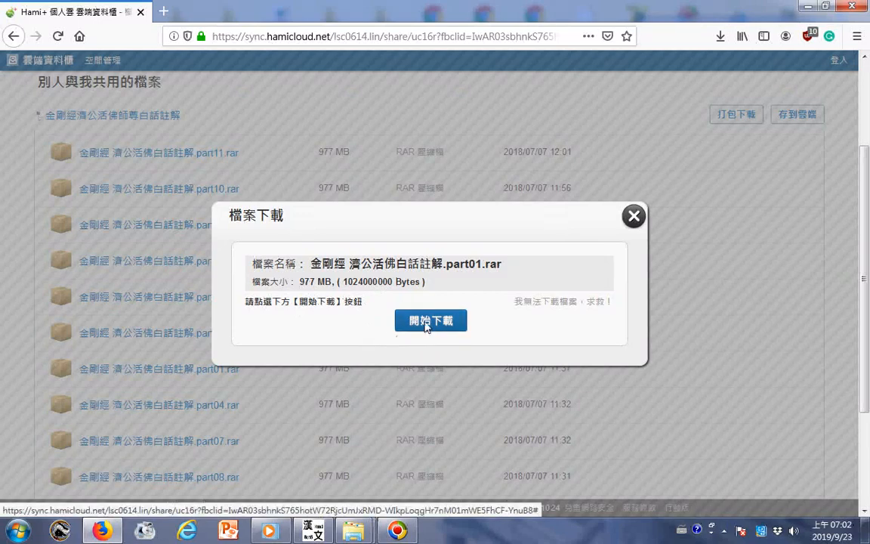
click(430, 320)
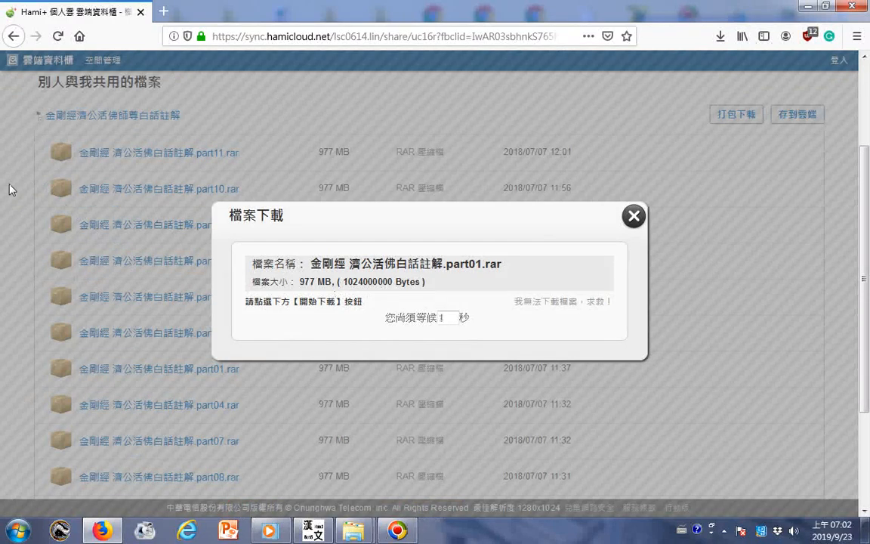
click(633, 216)
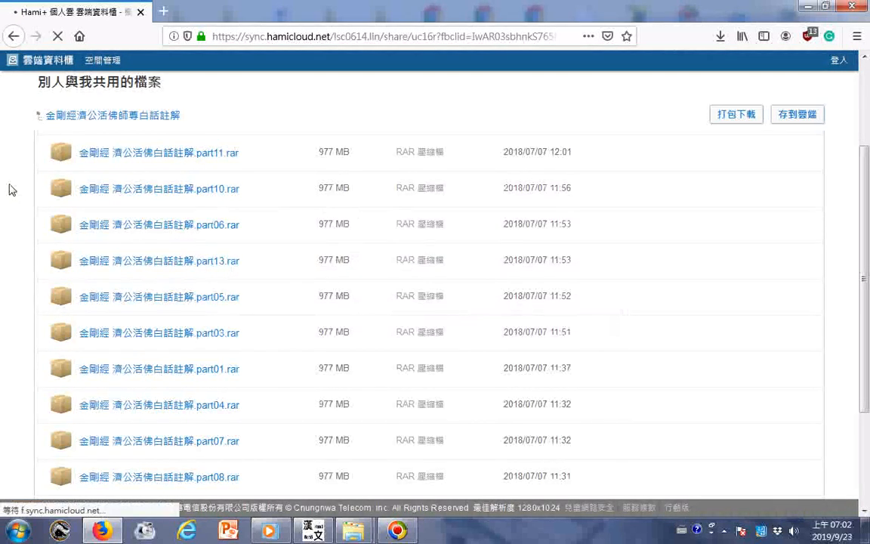
mouse_move(124, 251)
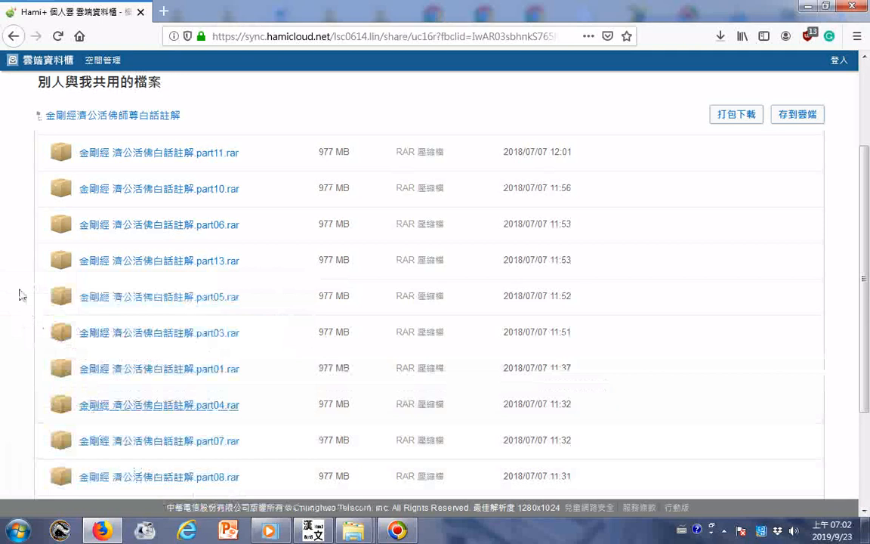
mouse_move(736, 115)
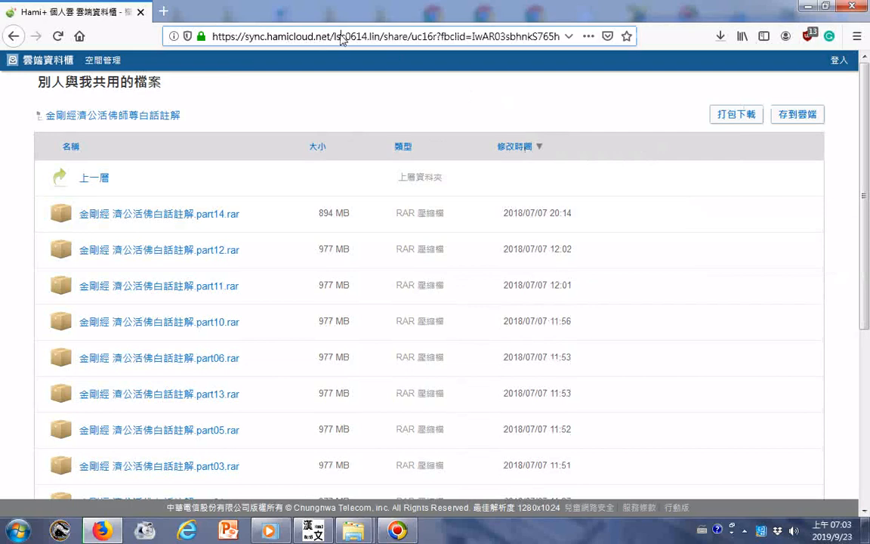
Step: Grab the shared folder's web address from the browser's address bar
click(385, 36)
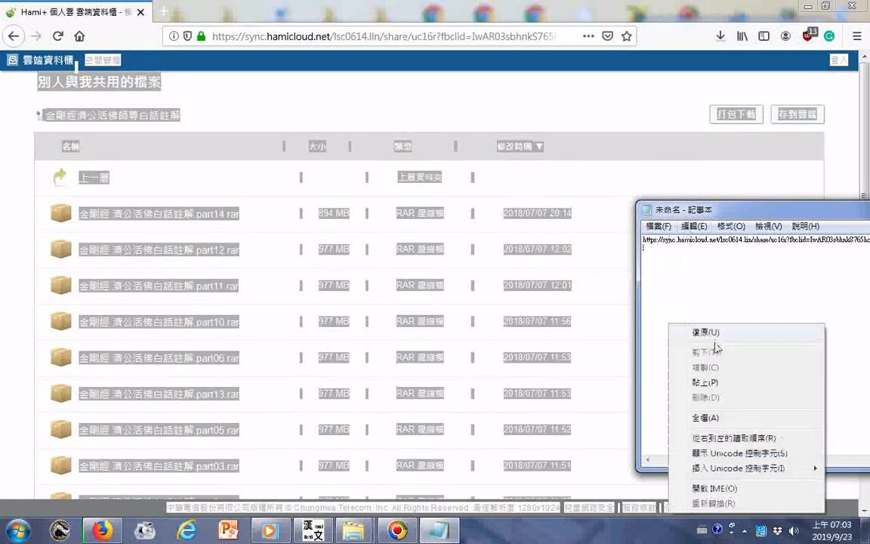
Step: Paste the folder page text with RAR part names and sizes into Notepad and tidy the lines
click(704, 381)
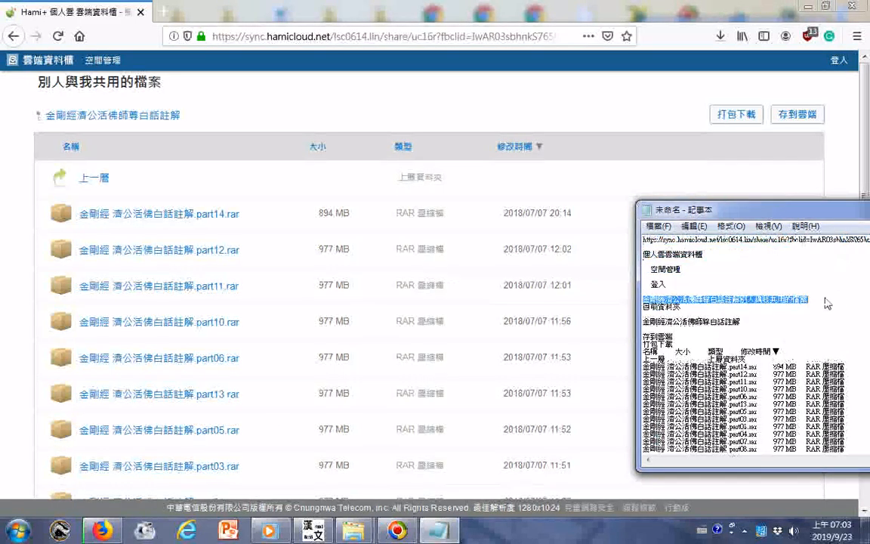
right_click(725, 299)
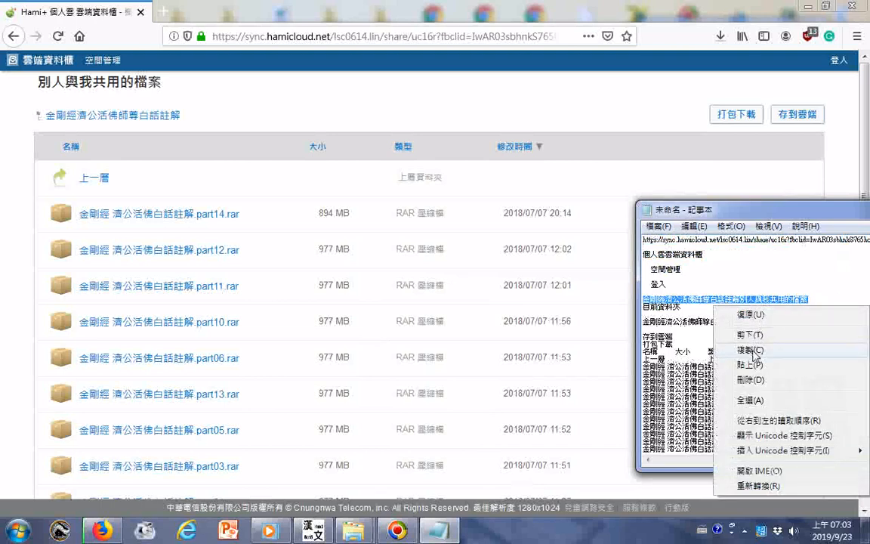
click(692, 226)
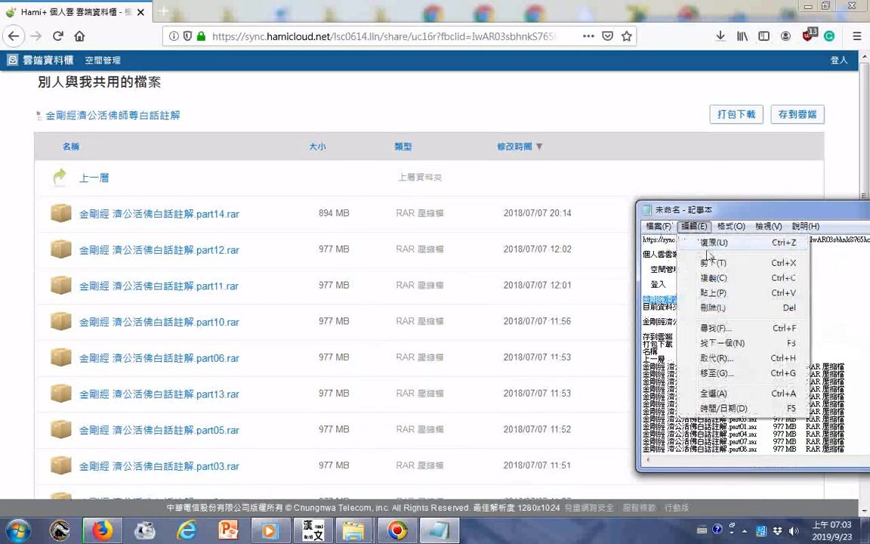
click(713, 241)
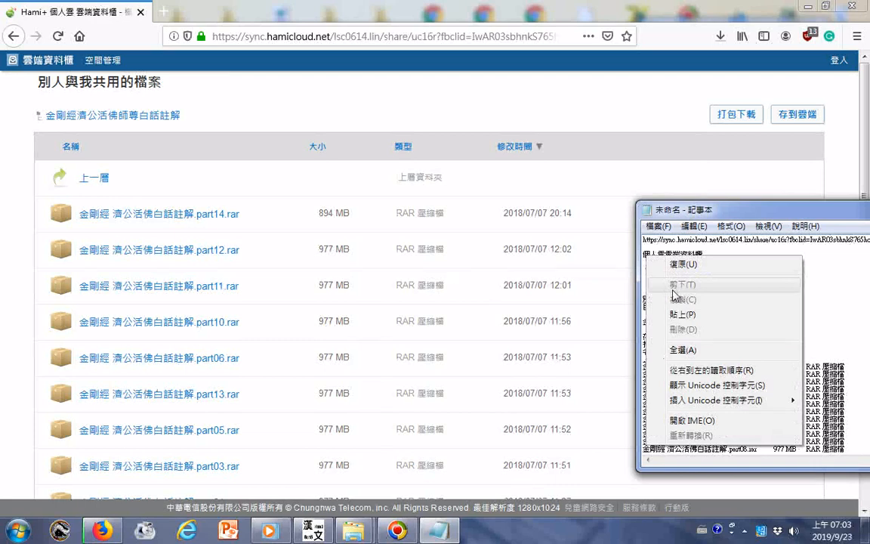
click(683, 315)
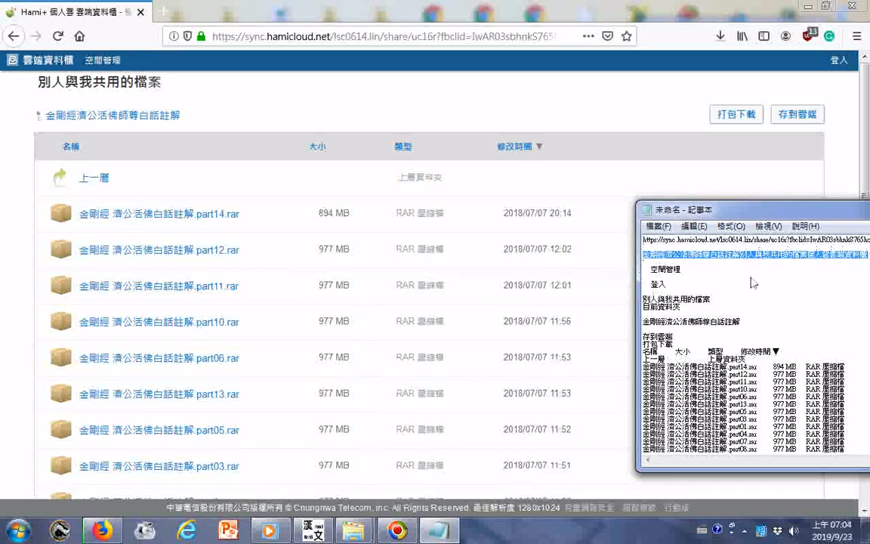
mouse_move(703, 290)
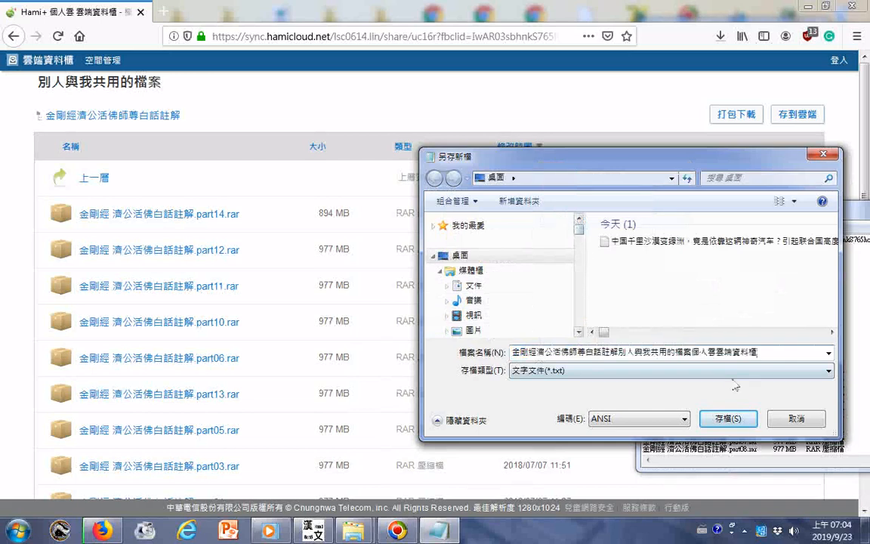
Step: Enter the file name ending in 2018 in the Save As dialog, correcting the mistyped year
text(2o)
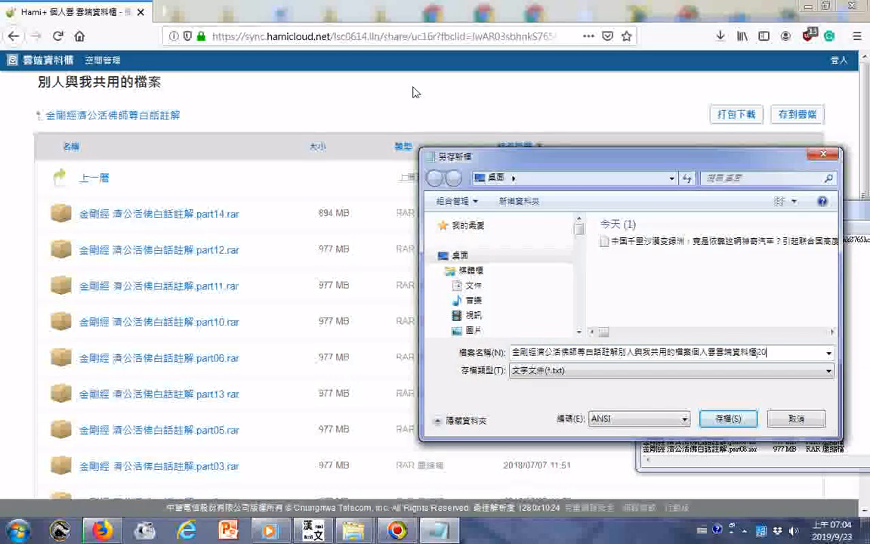
text(19)
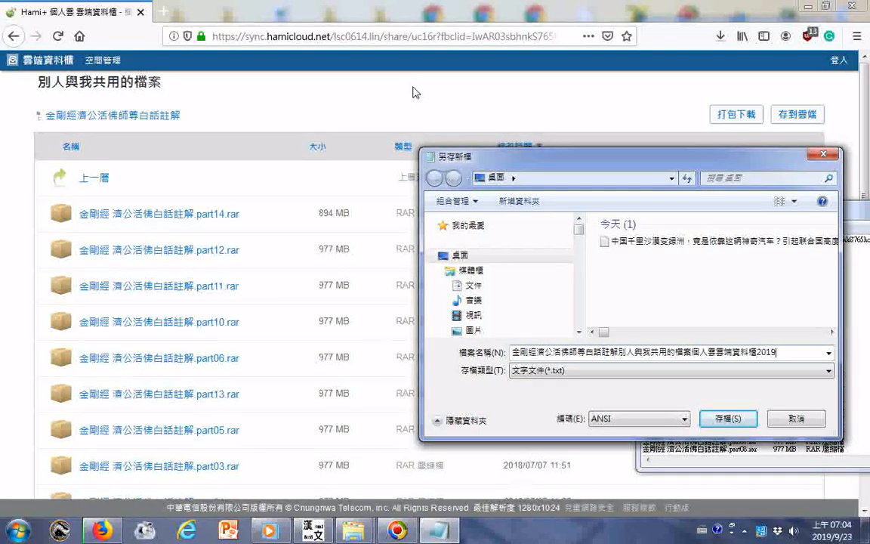
key(Backspace)
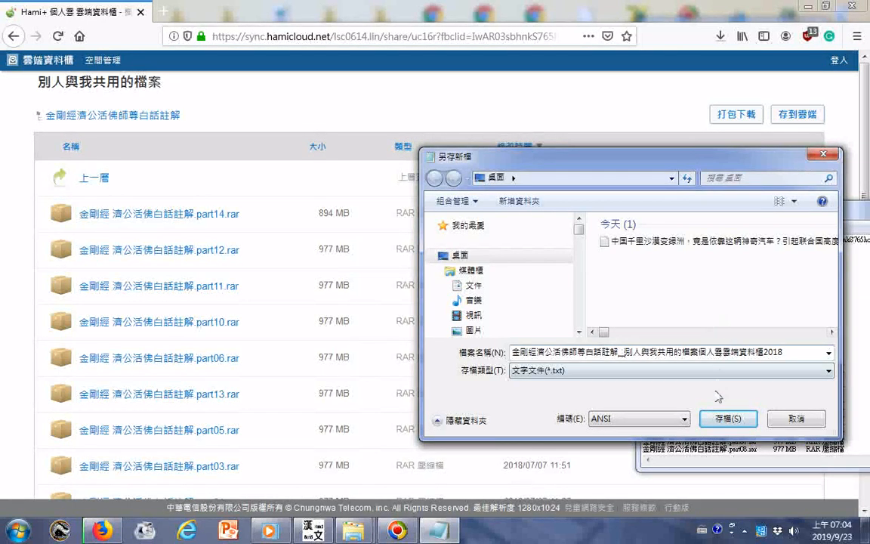
mouse_move(724, 389)
text(_)
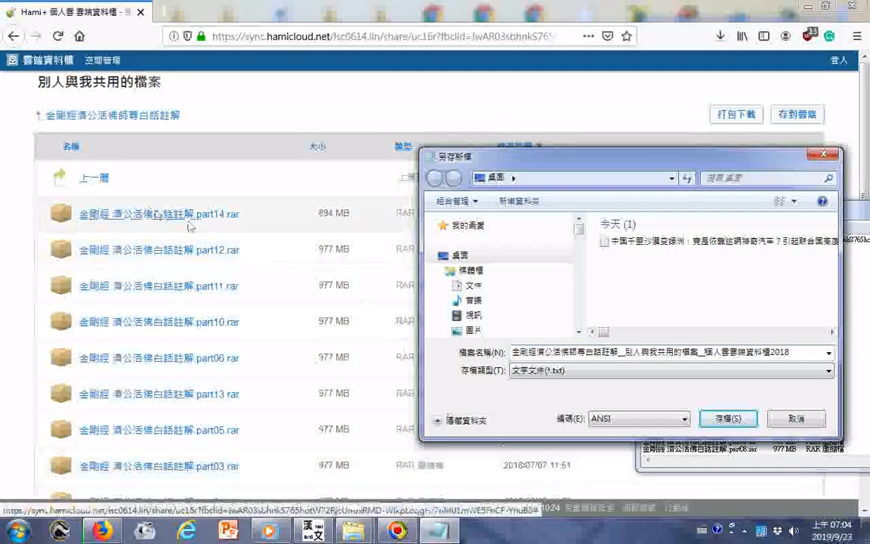
mouse_move(270, 219)
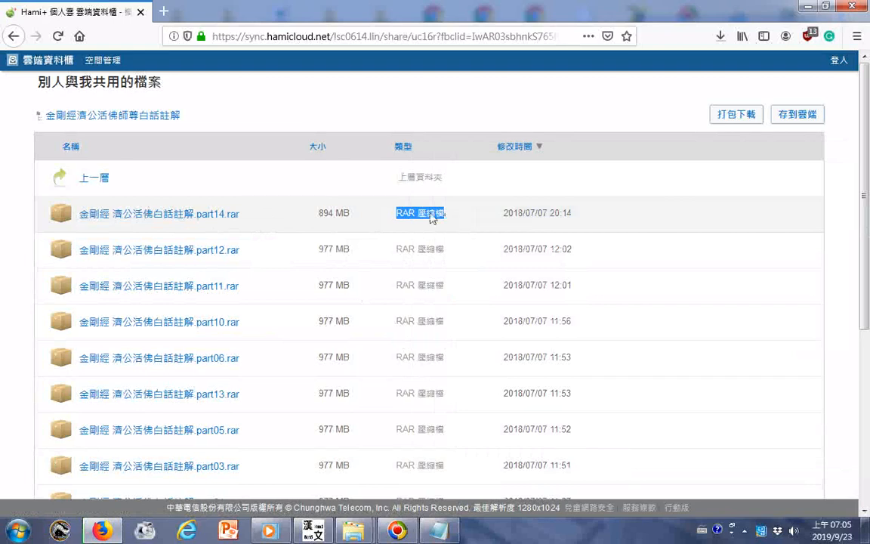
mouse_move(432, 502)
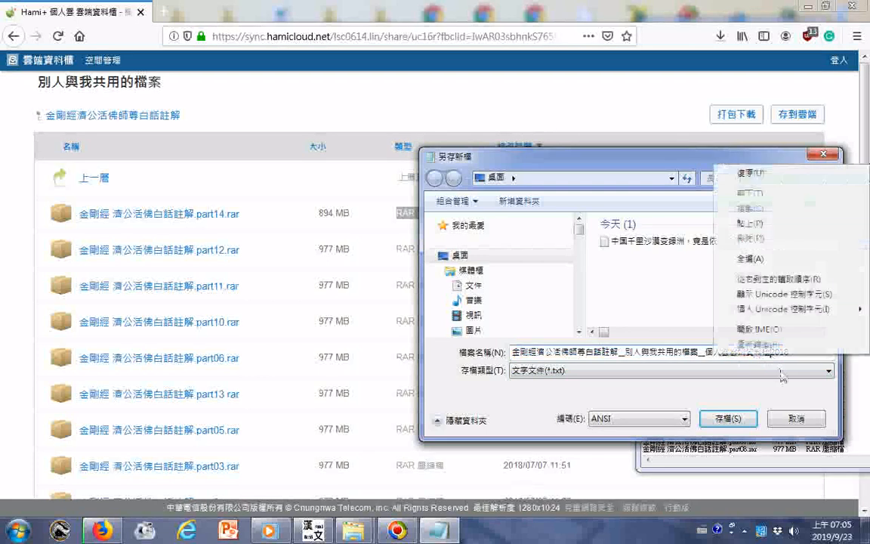
Step: Append RAR 壓縮檔 to the file name and save the note to the desktop as Unicode text
click(750, 222)
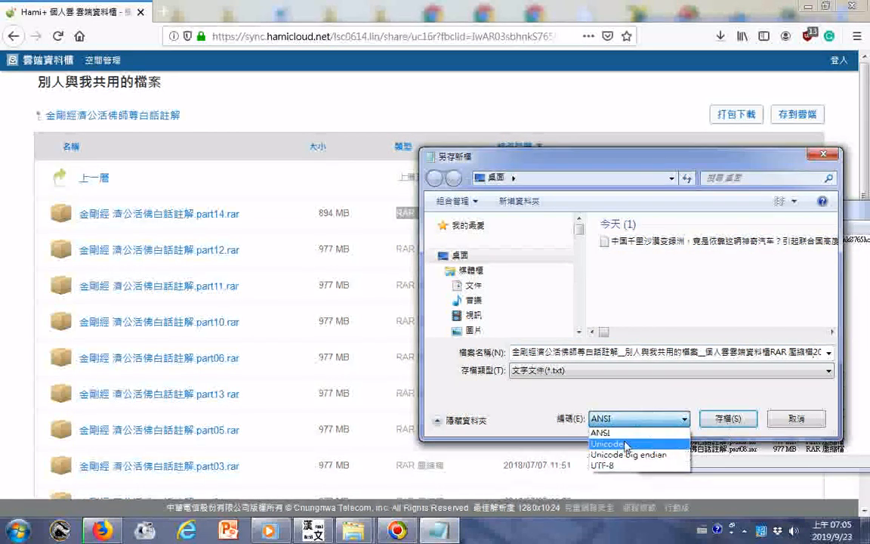
click(606, 445)
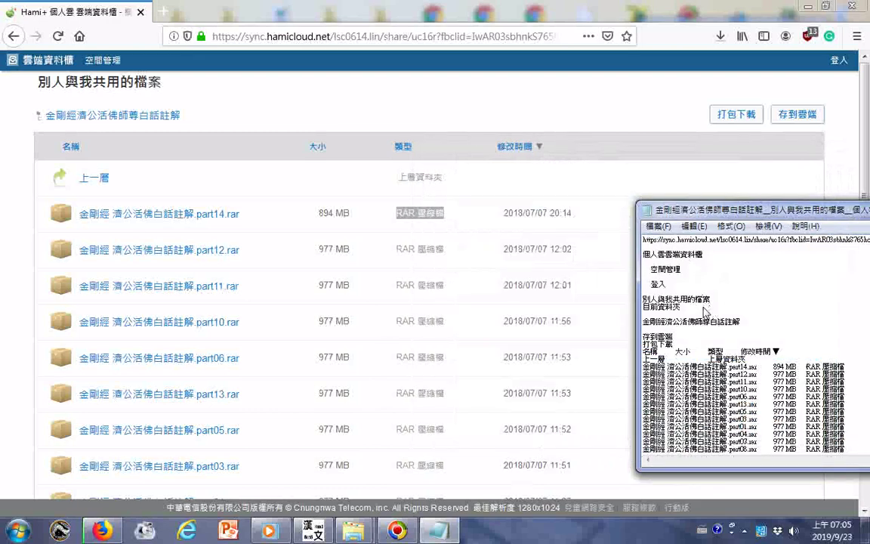
mouse_move(718, 303)
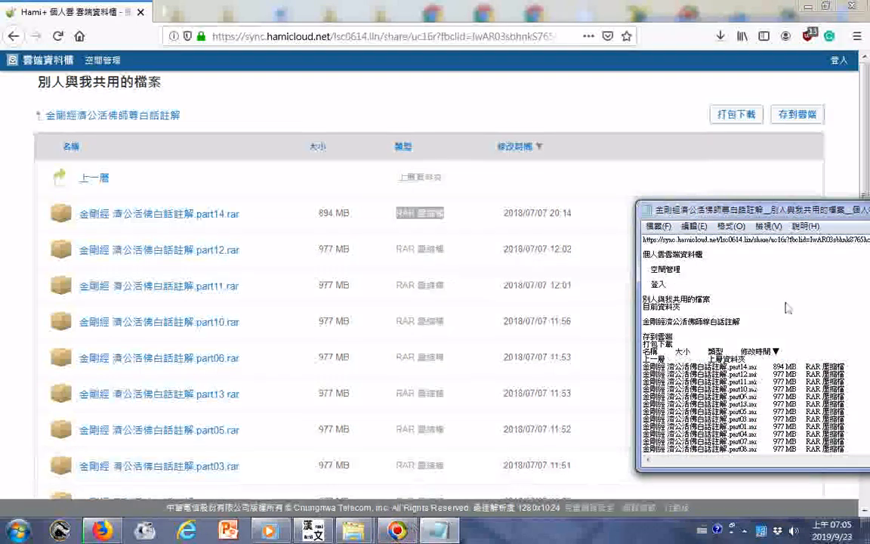
scroll(down, 3)
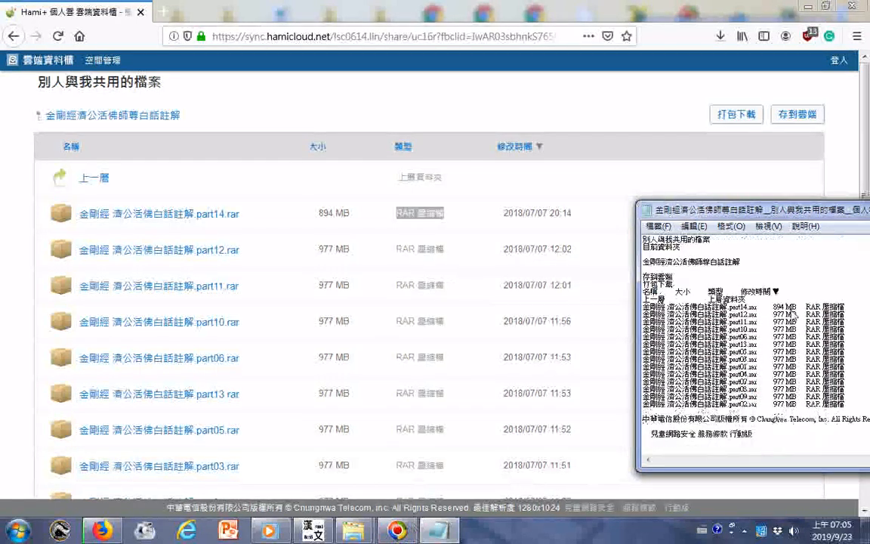